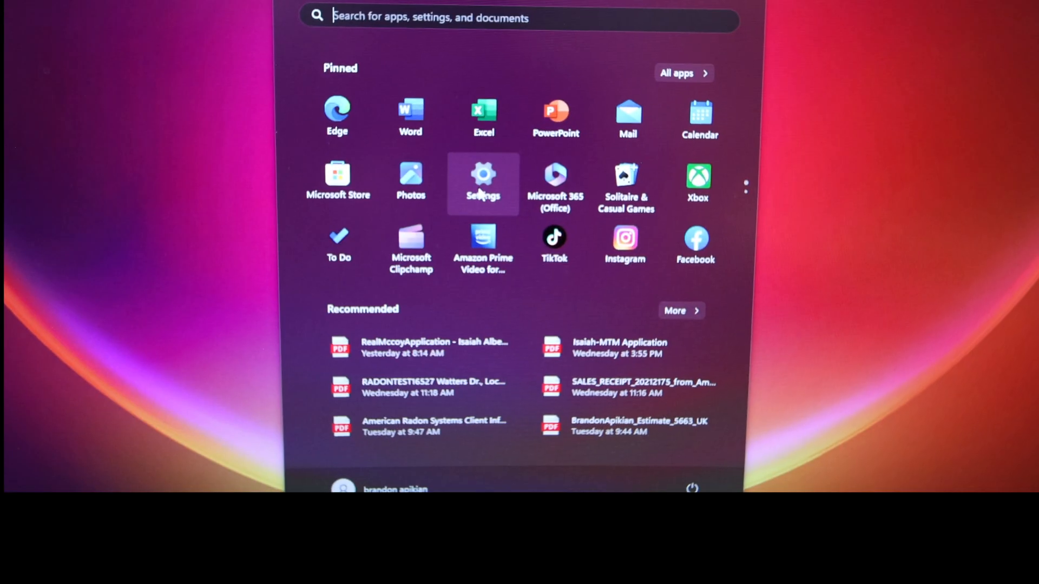
- Launch the Settings app from the Start menu's pinned apps
{"action": "left_click", "coordinate": [483, 179]}
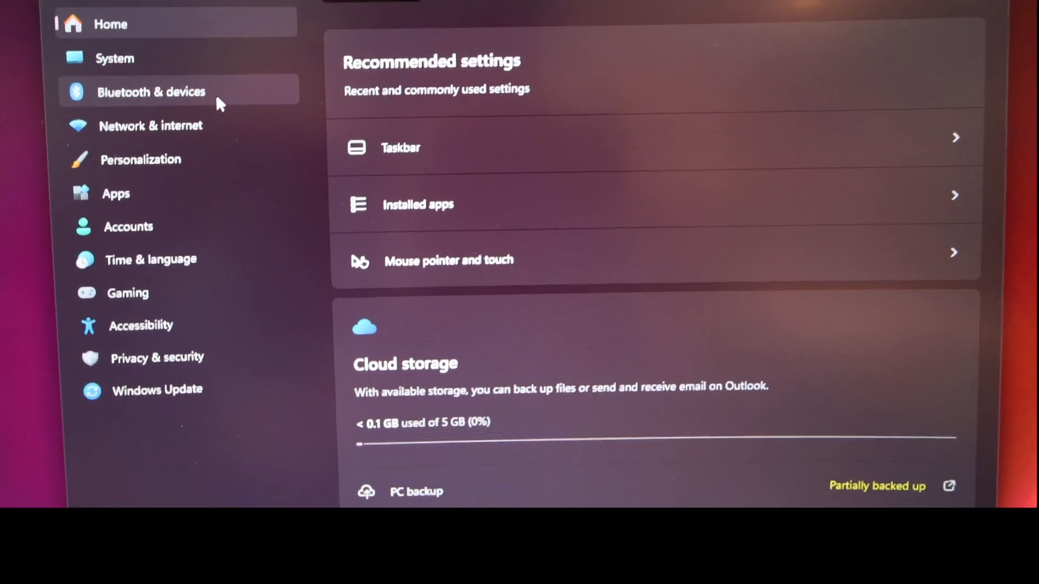
- Open Bluetooth & devices, then reach the Epson ET-4800 Support downloads page
{"action": "left_click", "coordinate": [151, 92]}
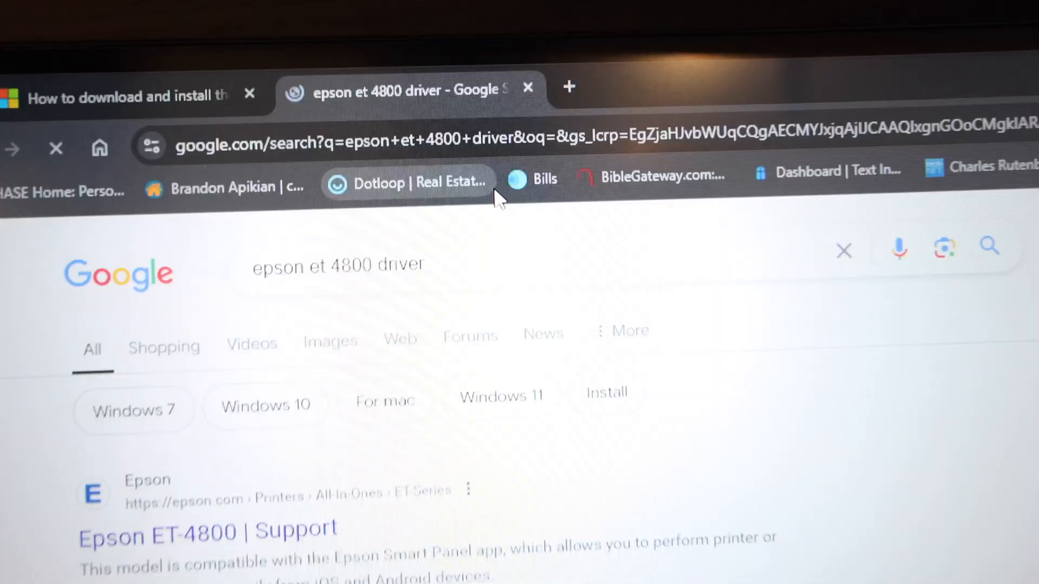
{"action": "scroll", "scroll_direction": "down", "scroll_amount": 3}
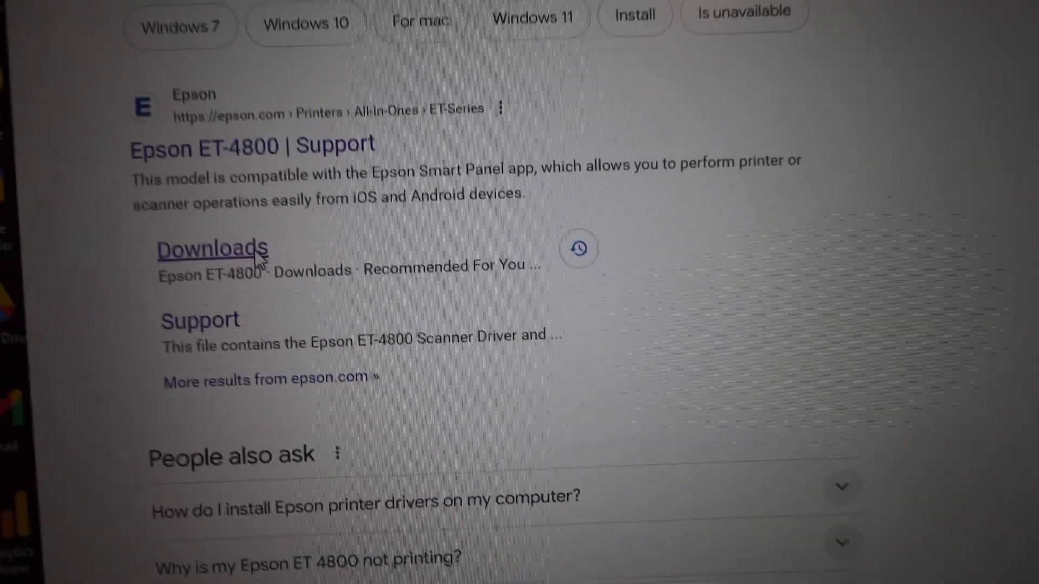
{"action": "left_click", "coordinate": [212, 250]}
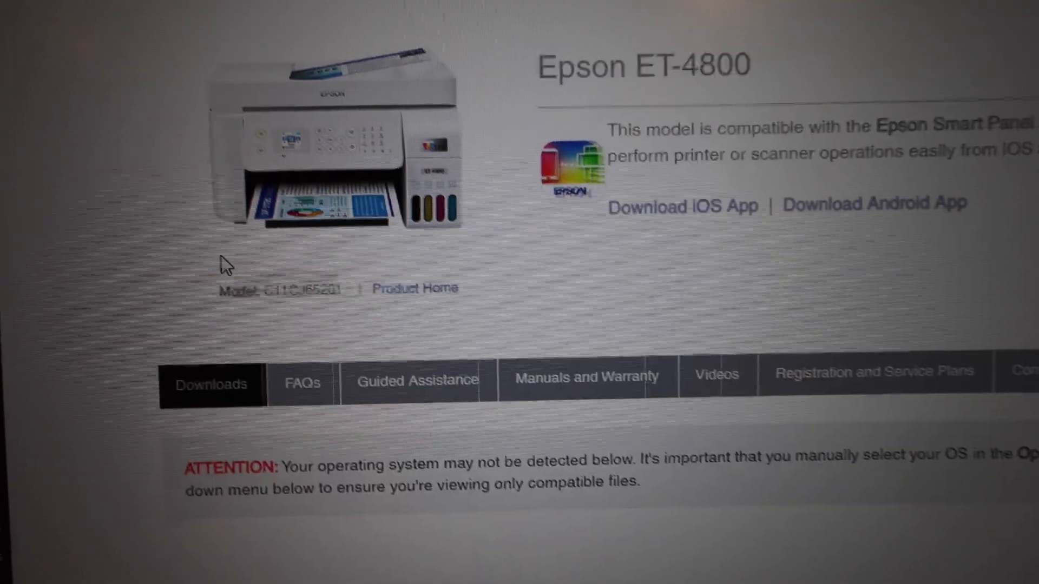
- Choose Windows 11 and save the Drivers and Utilities Combo Package Installer
{"action": "scroll", "scroll_direction": "down", "scroll_amount": 3}
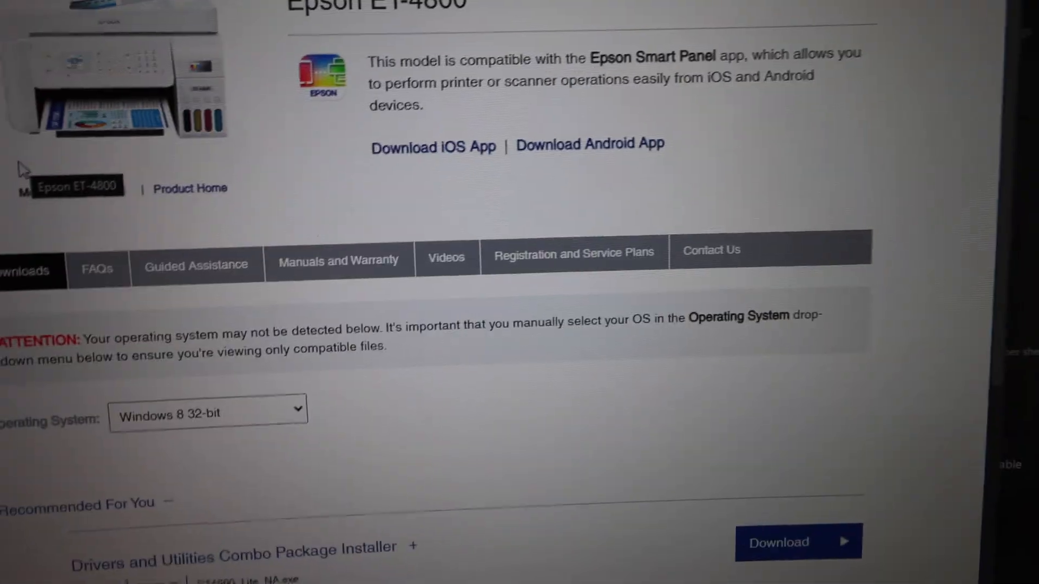
{"action": "left_click", "coordinate": [207, 413]}
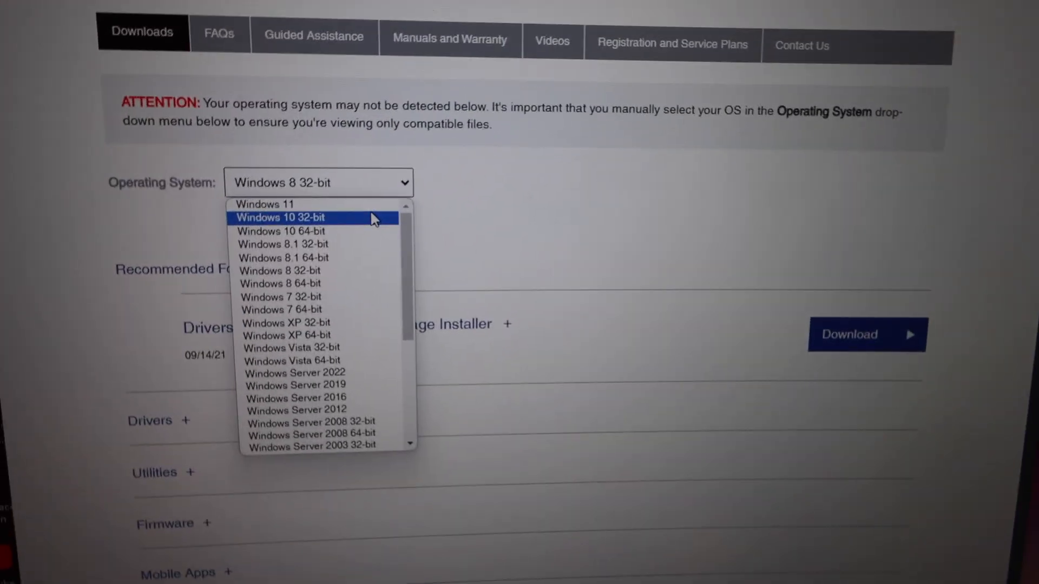
{"action": "left_click", "coordinate": [263, 204]}
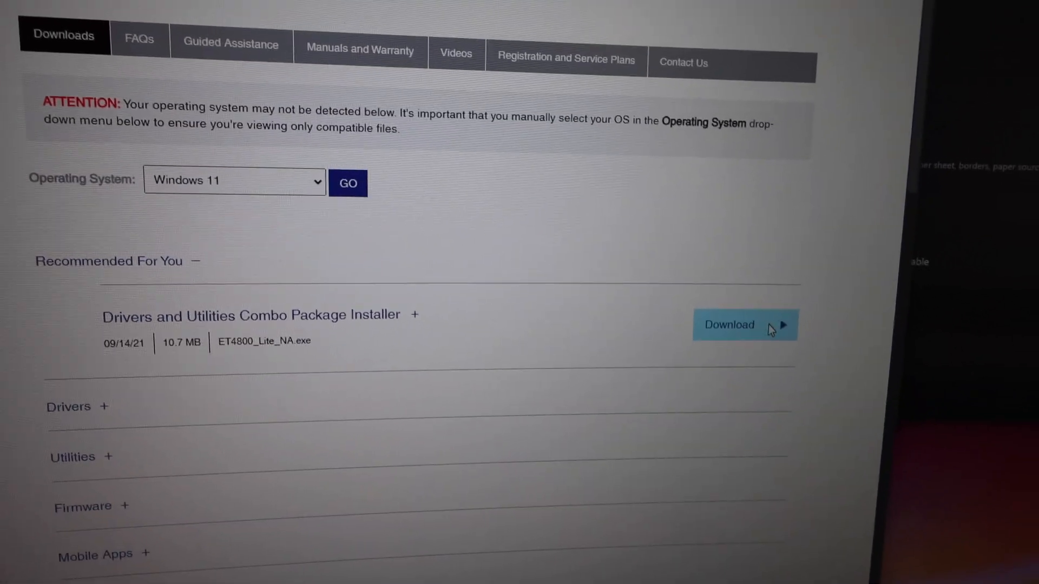
{"action": "left_click", "coordinate": [729, 325]}
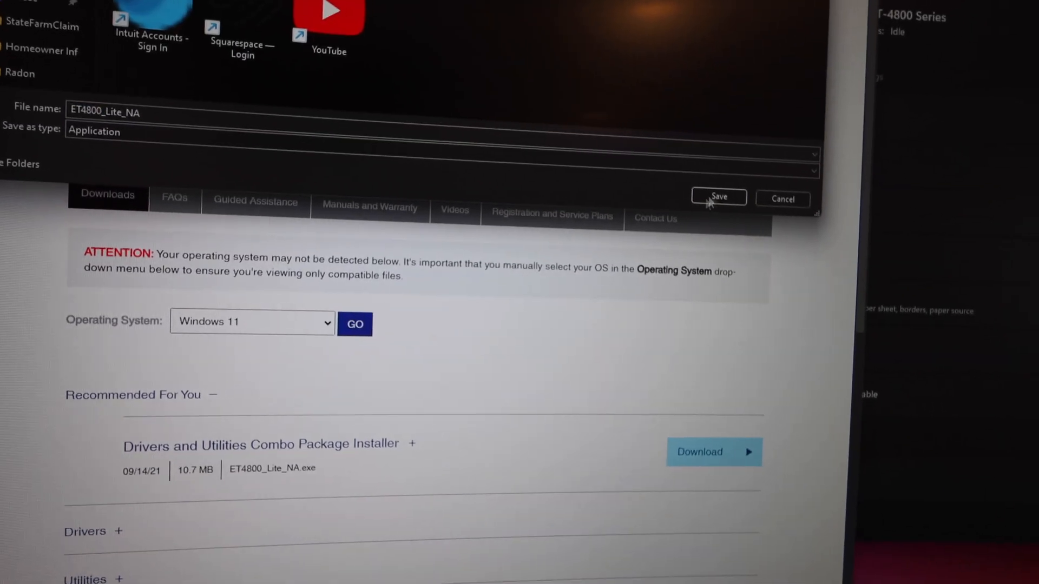
{"action": "left_click", "coordinate": [718, 198]}
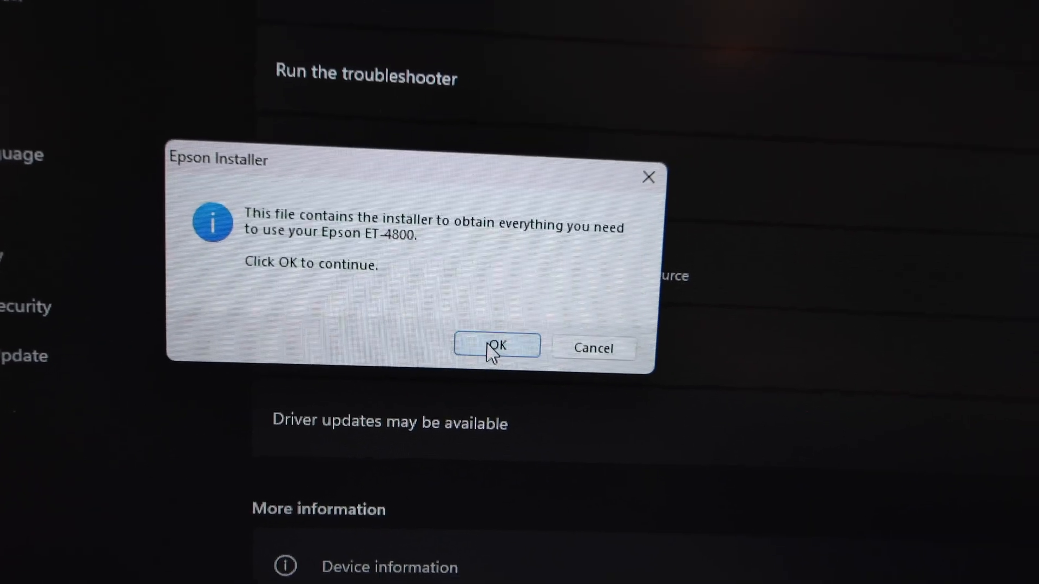
- Accept the Epson license and choose whether to include Epson Photo+ in the install
{"action": "left_click", "coordinate": [496, 346]}
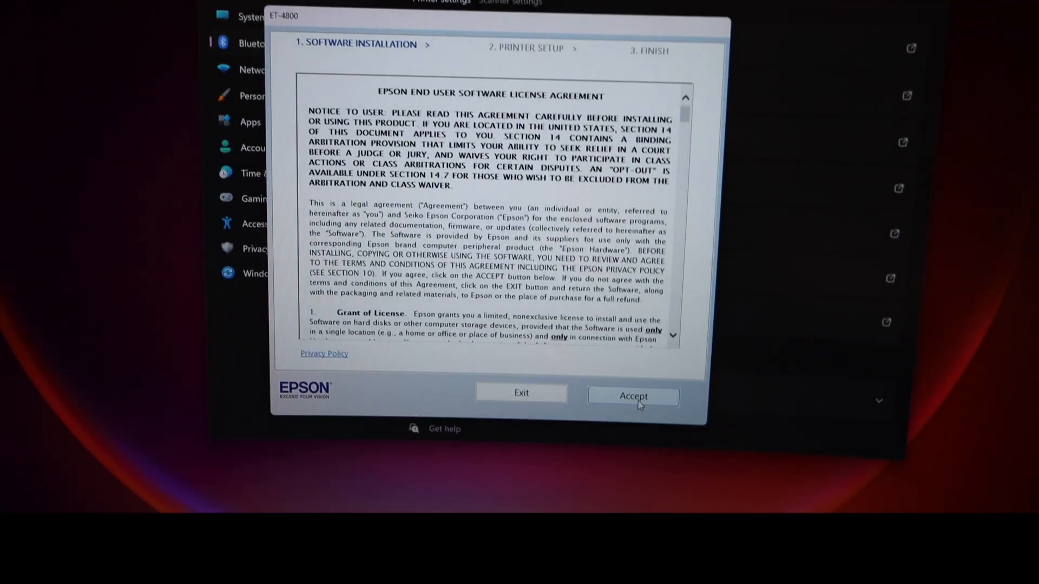
{"action": "left_click", "coordinate": [632, 396]}
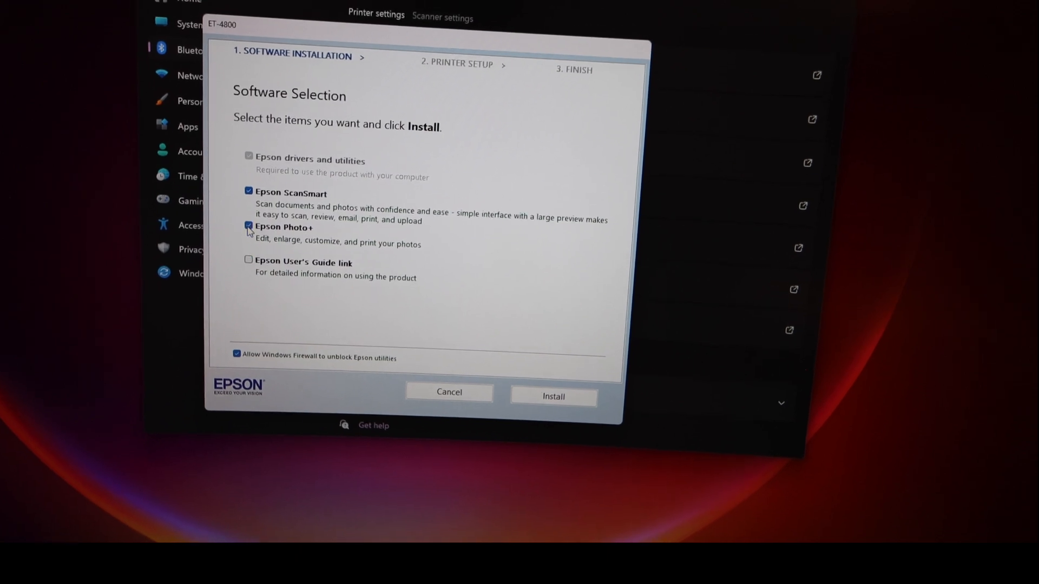
{"action": "left_click", "coordinate": [554, 396]}
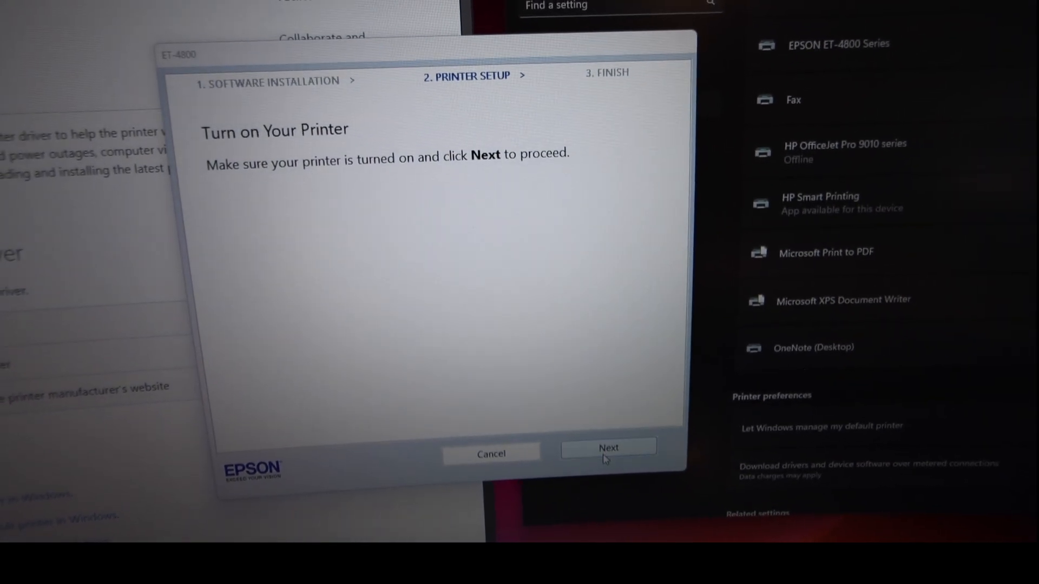
- Enable device sharing, confirm ink charged, and select the detected ET-4800 Series printer
{"action": "left_click", "coordinate": [608, 448]}
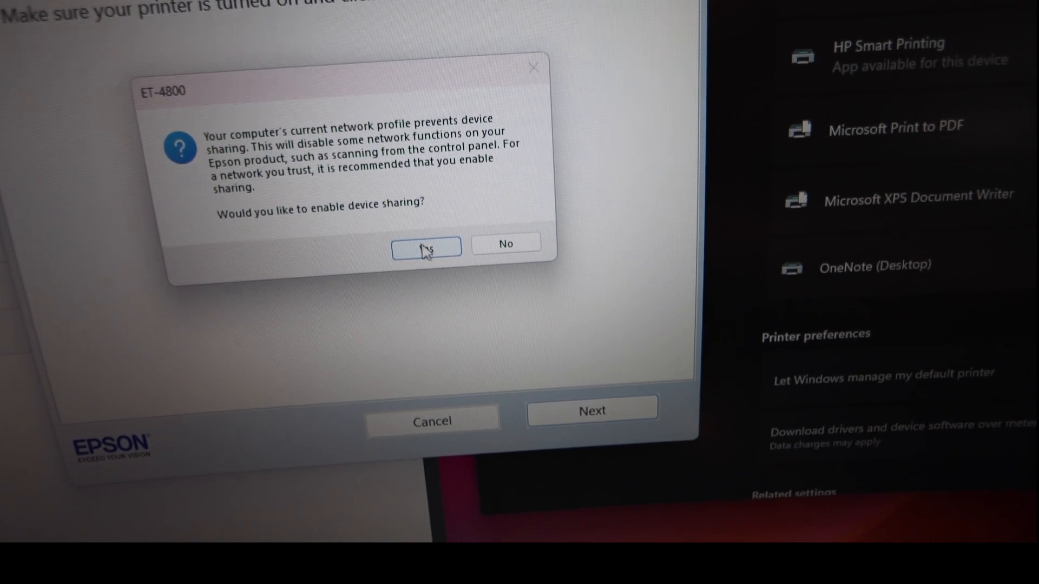
{"action": "left_click", "coordinate": [426, 244]}
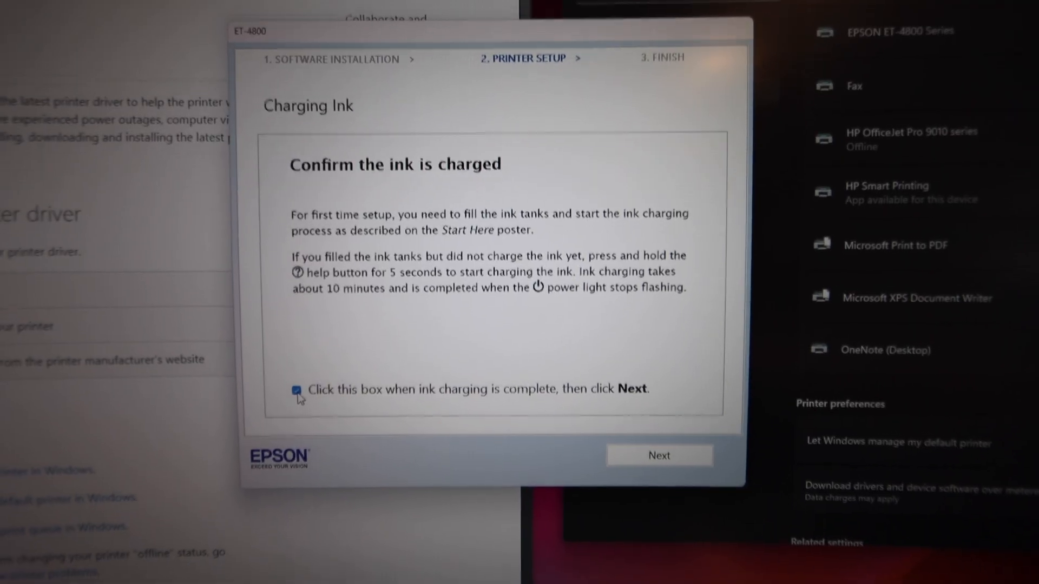
{"action": "left_click", "coordinate": [659, 455]}
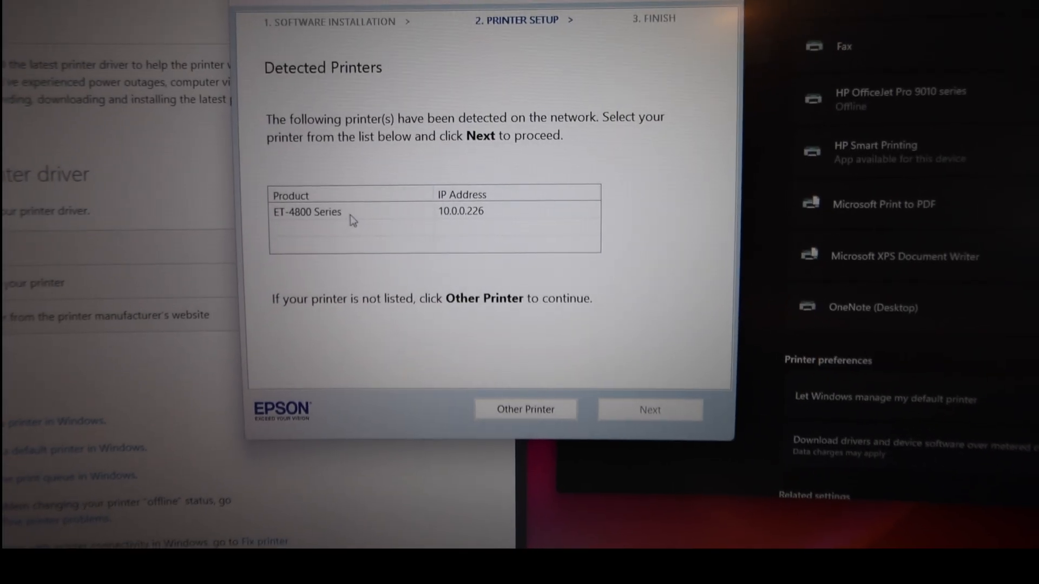
{"action": "left_click", "coordinate": [331, 216]}
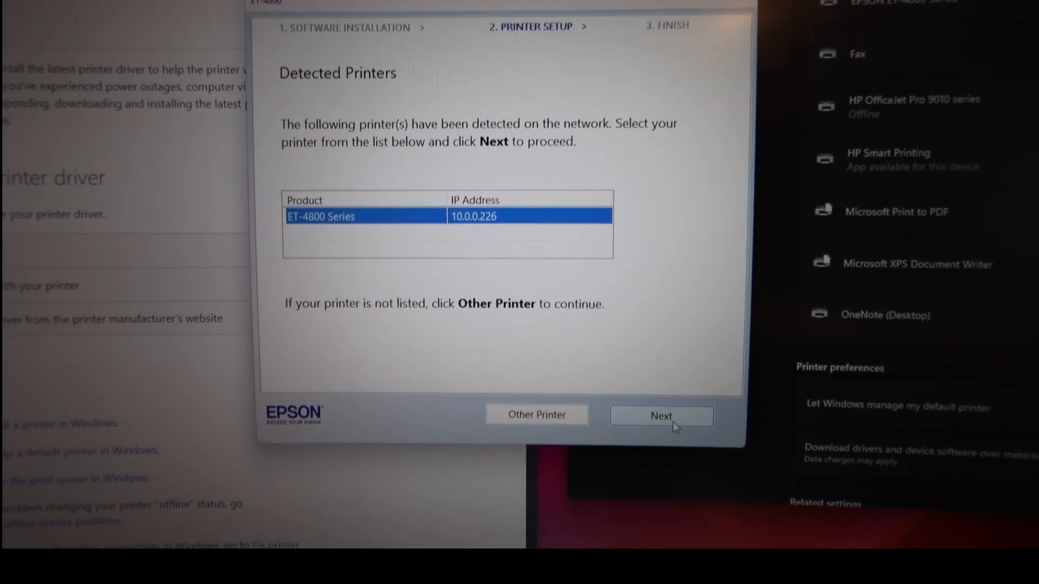
{"action": "left_click", "coordinate": [660, 416]}
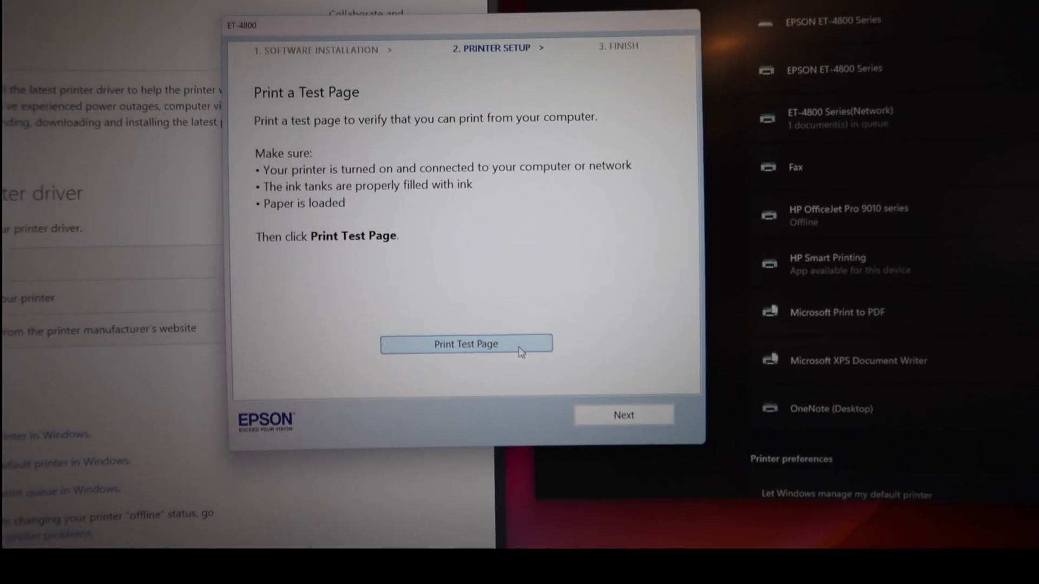
- Print a test page on the ET-4800 from the installer
{"action": "left_click", "coordinate": [465, 344]}
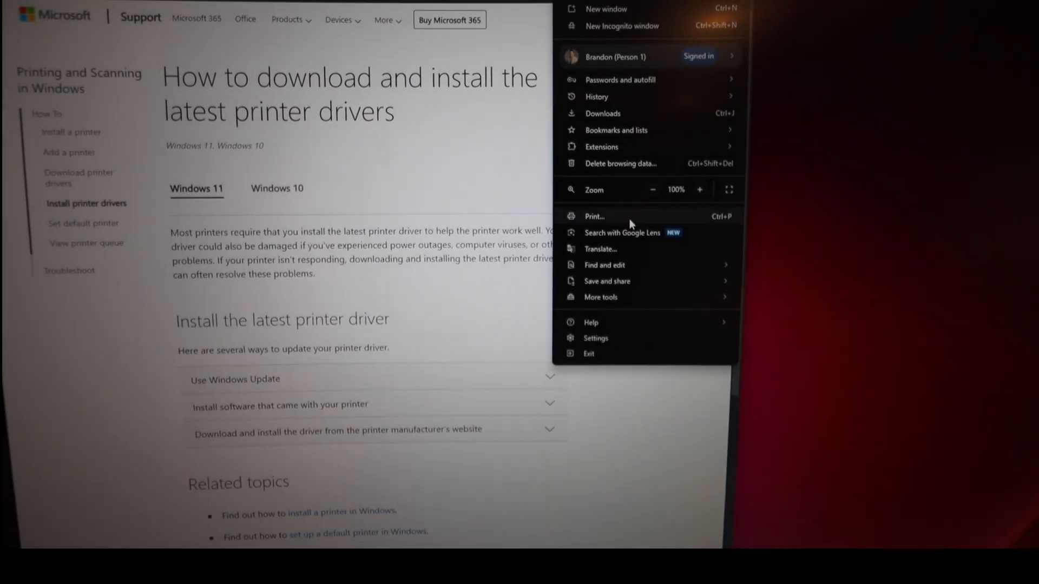
- Print page 1 of the Microsoft driver article to the EPSON ET-4800 Series
{"action": "left_click", "coordinate": [594, 216]}
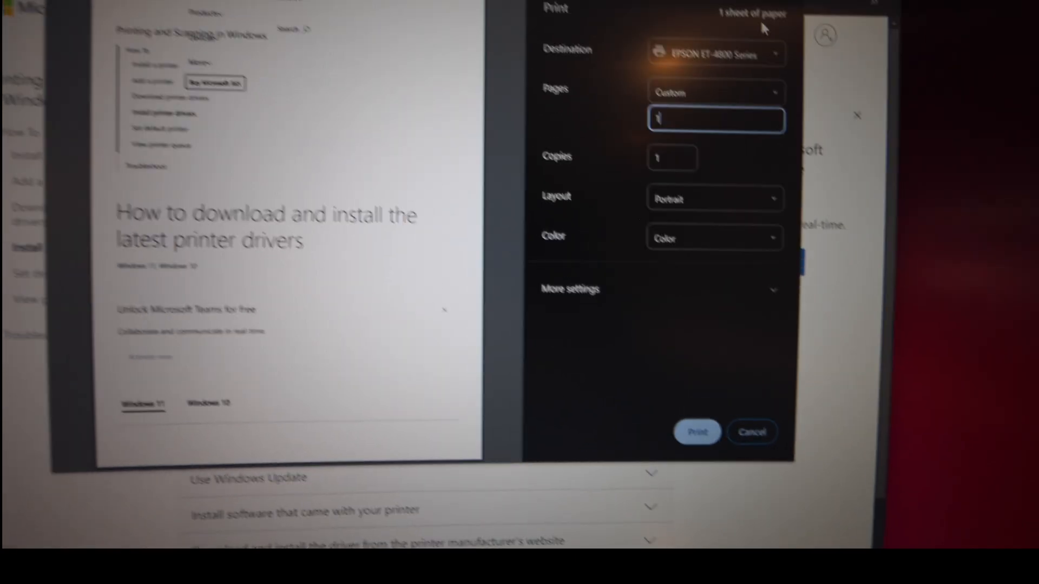
{"action": "left_click", "coordinate": [714, 61]}
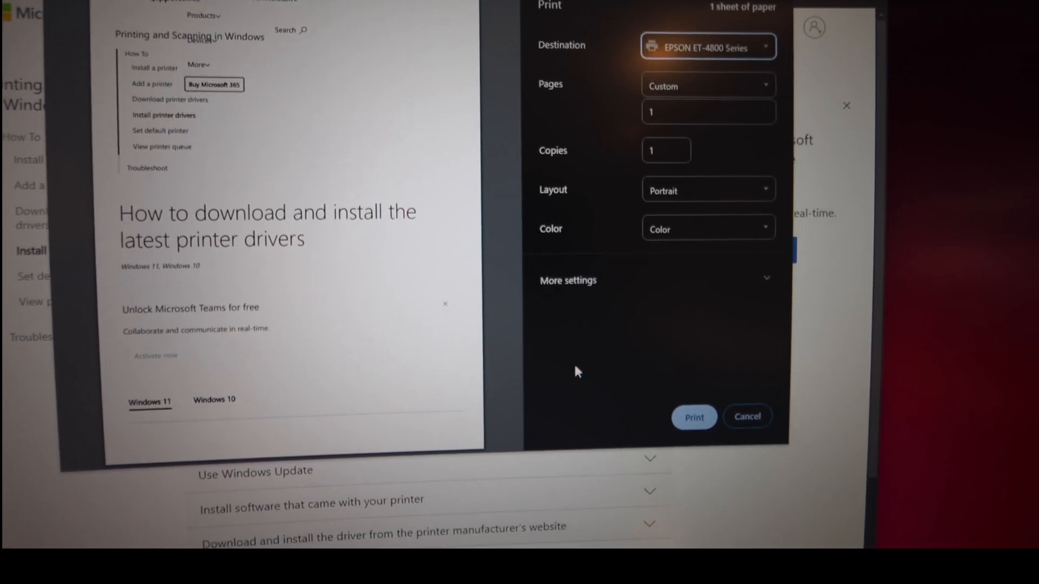
{"action": "left_click", "coordinate": [747, 416]}
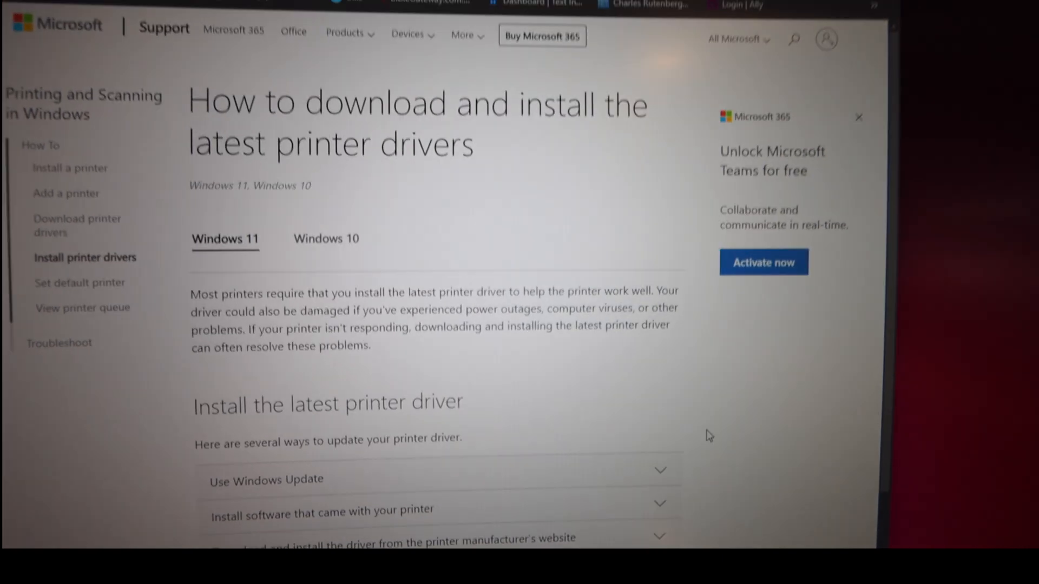